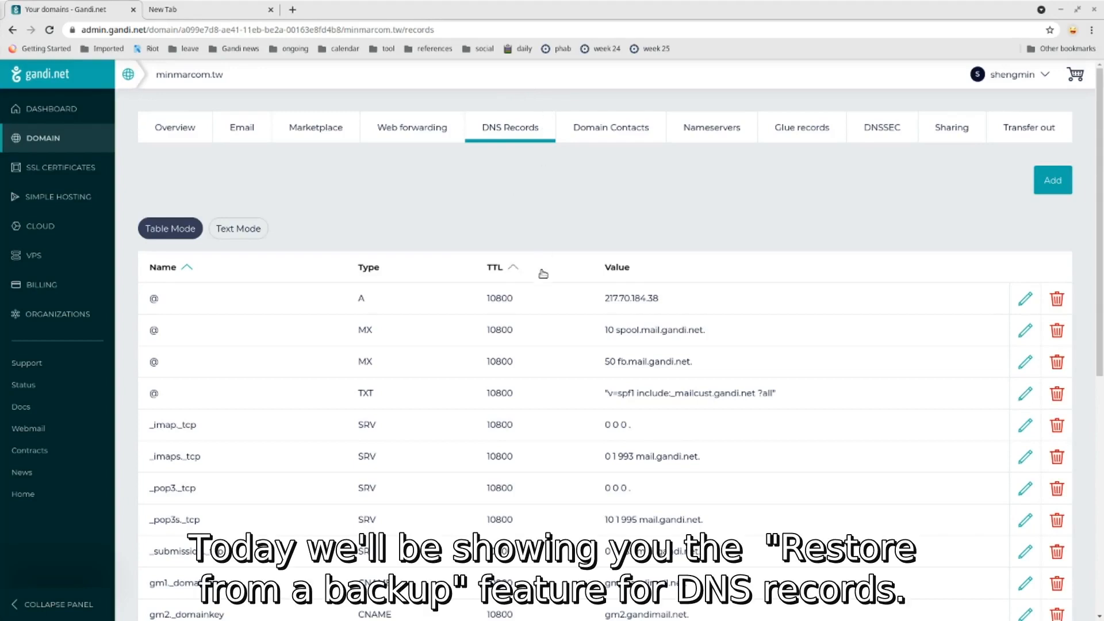
- Scroll below the minmarcom.tw DNS records table to reach the backup and restore options
scroll(down, 3)
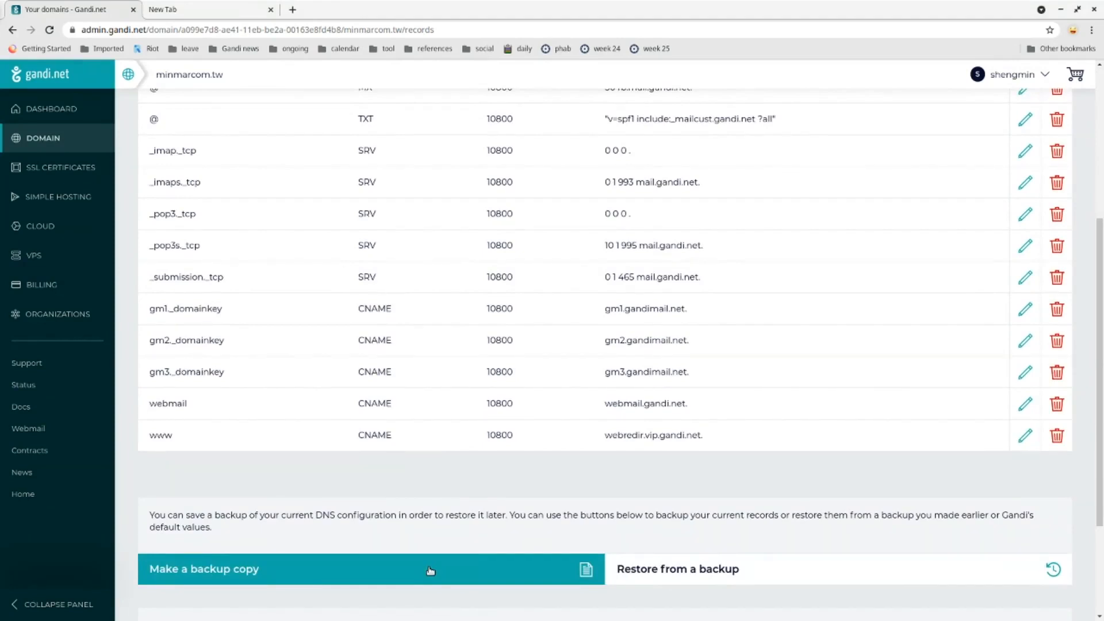
mouse_move(454, 461)
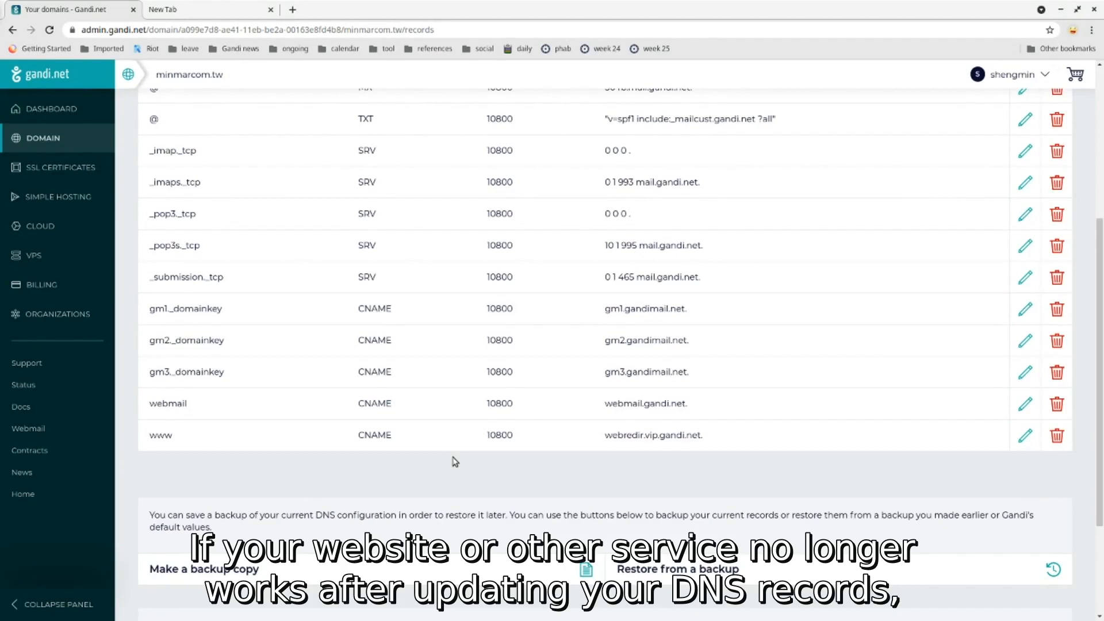
mouse_move(493, 466)
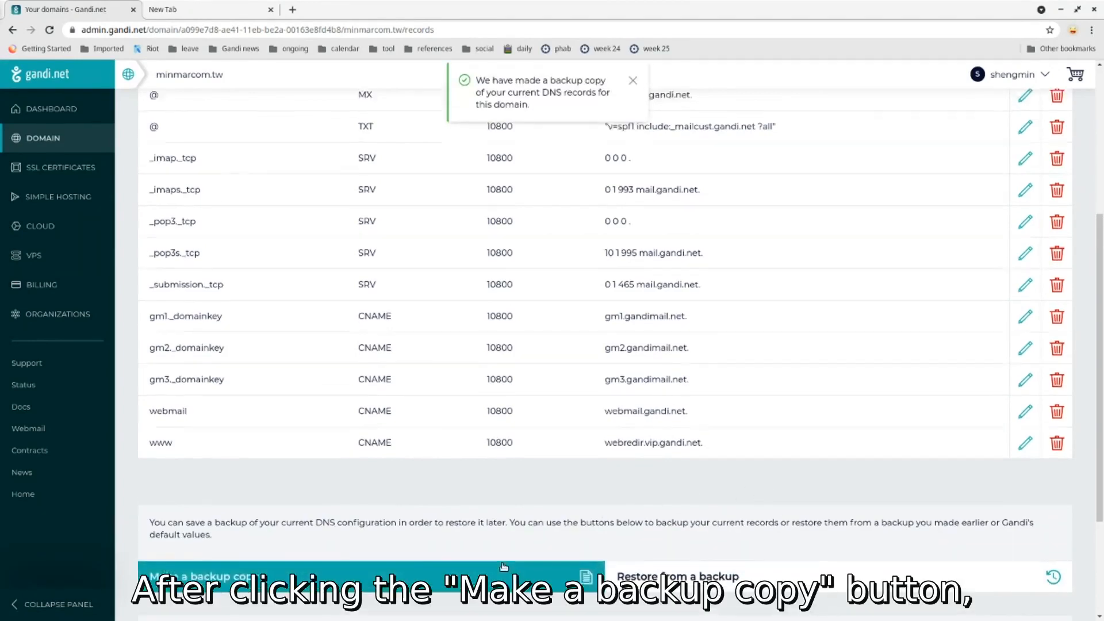
- Reach the Restore DNS records list of saved backups after making the backup copy
scroll(up, 3)
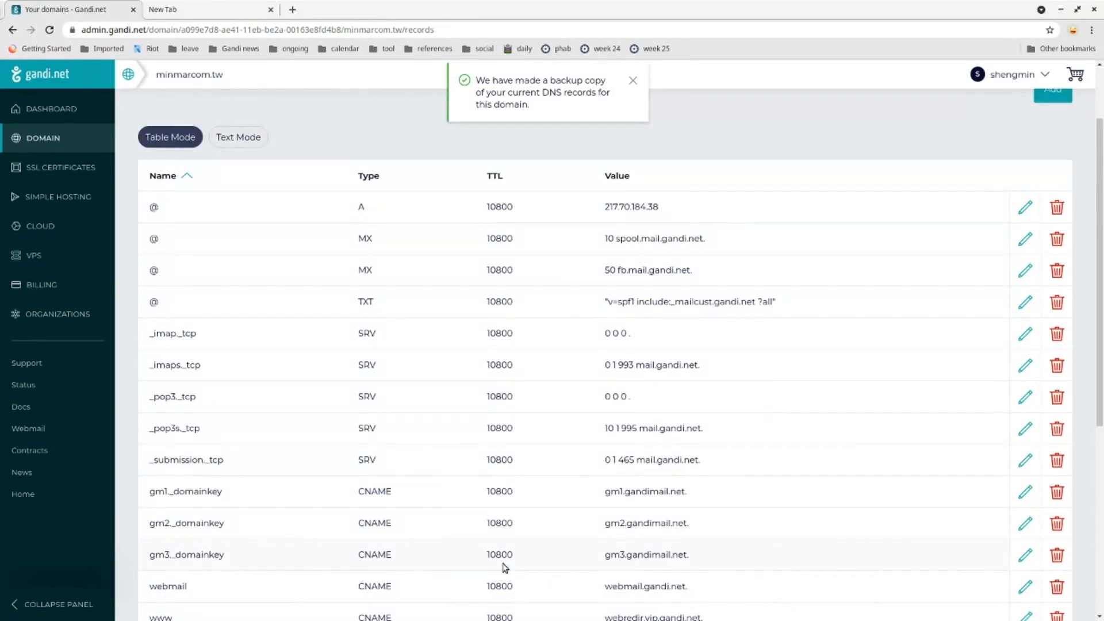
scroll(down, 3)
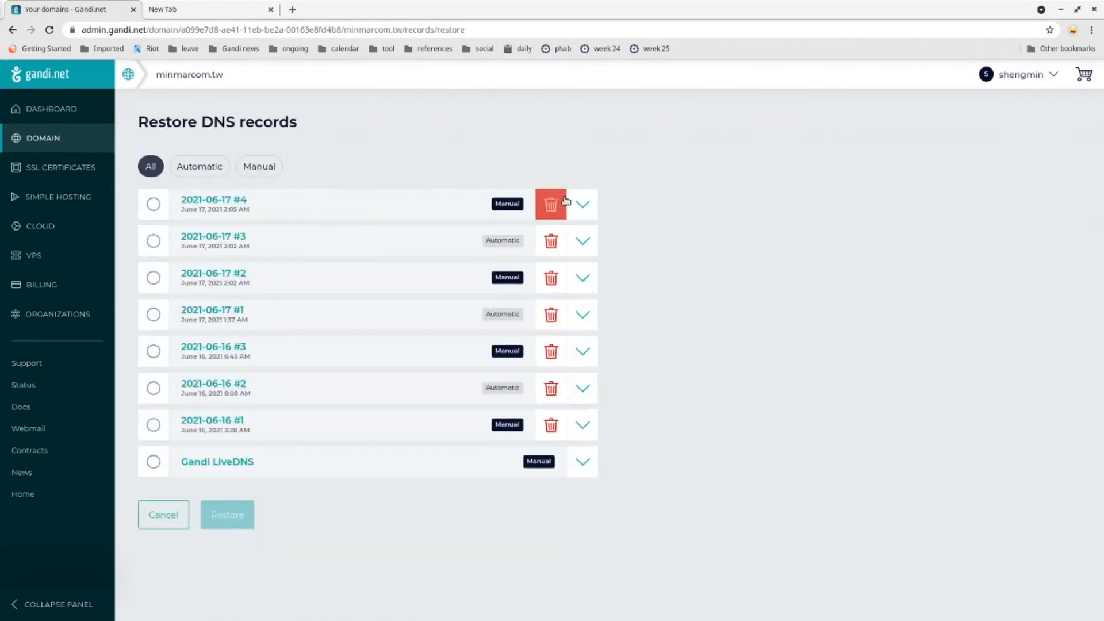
- Select manual snapshot 2021-06-17 #4 and confirm restoring minmarcom.tw's DNS records from it
click(583, 205)
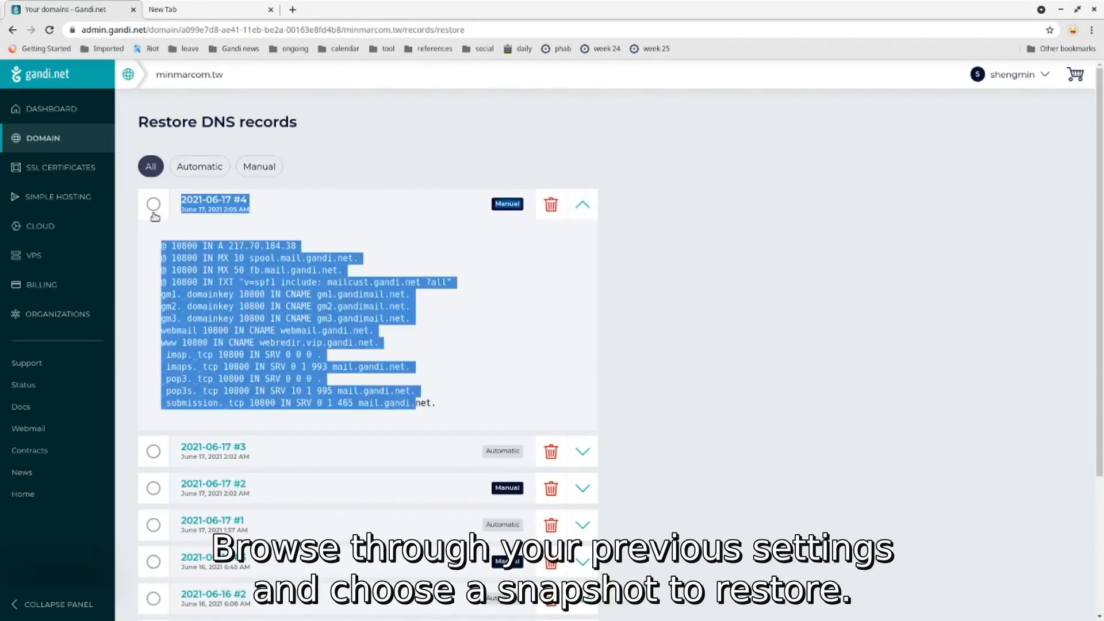
click(153, 204)
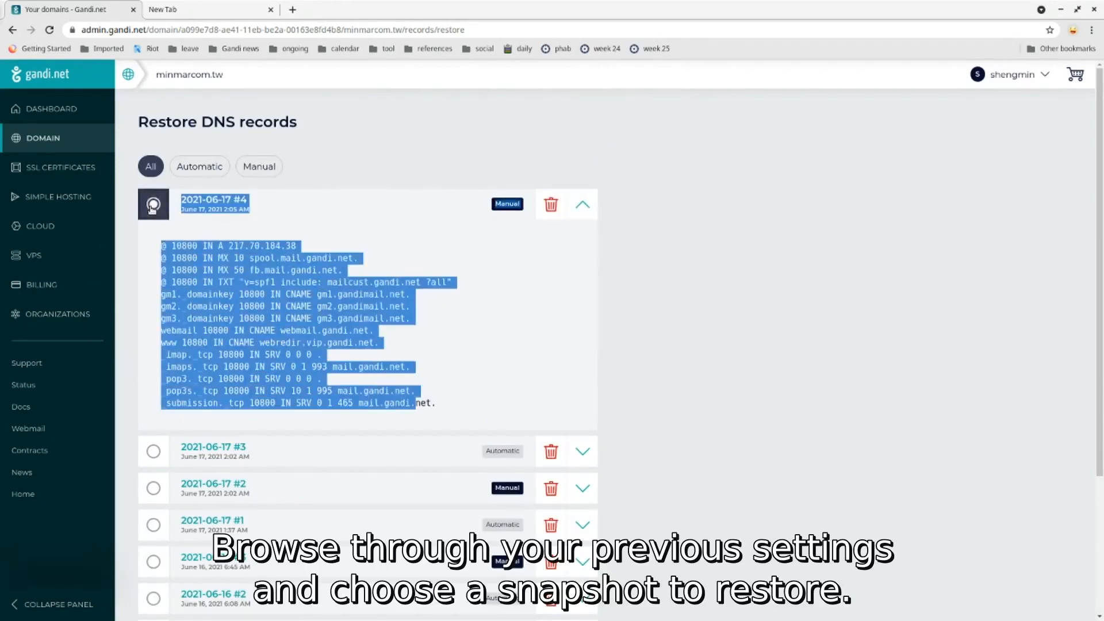
scroll(down, 3)
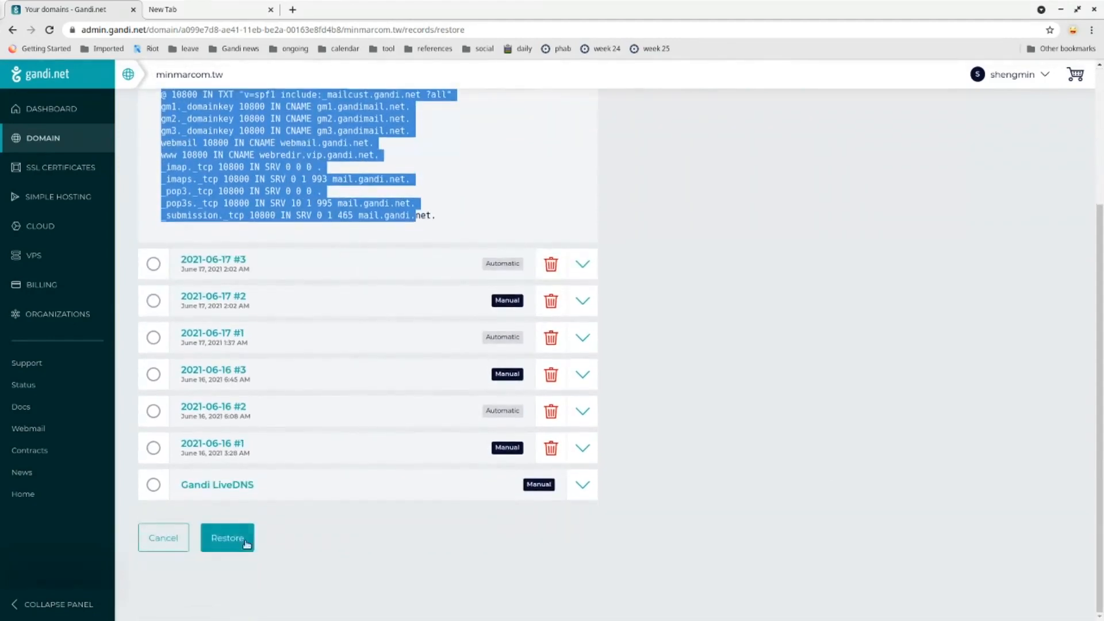
click(226, 537)
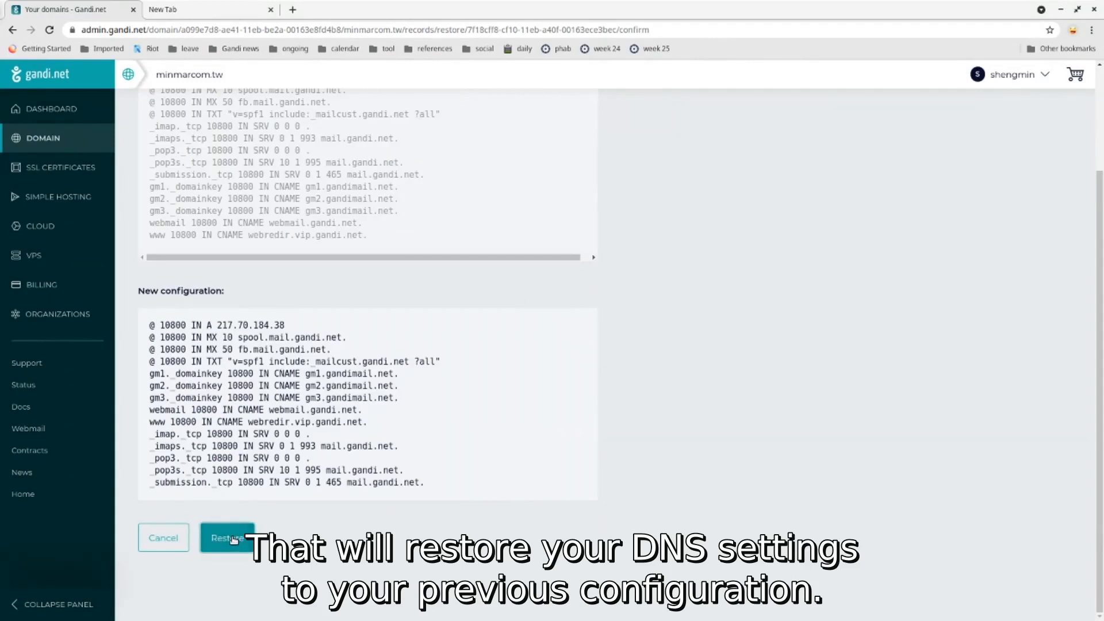
click(227, 537)
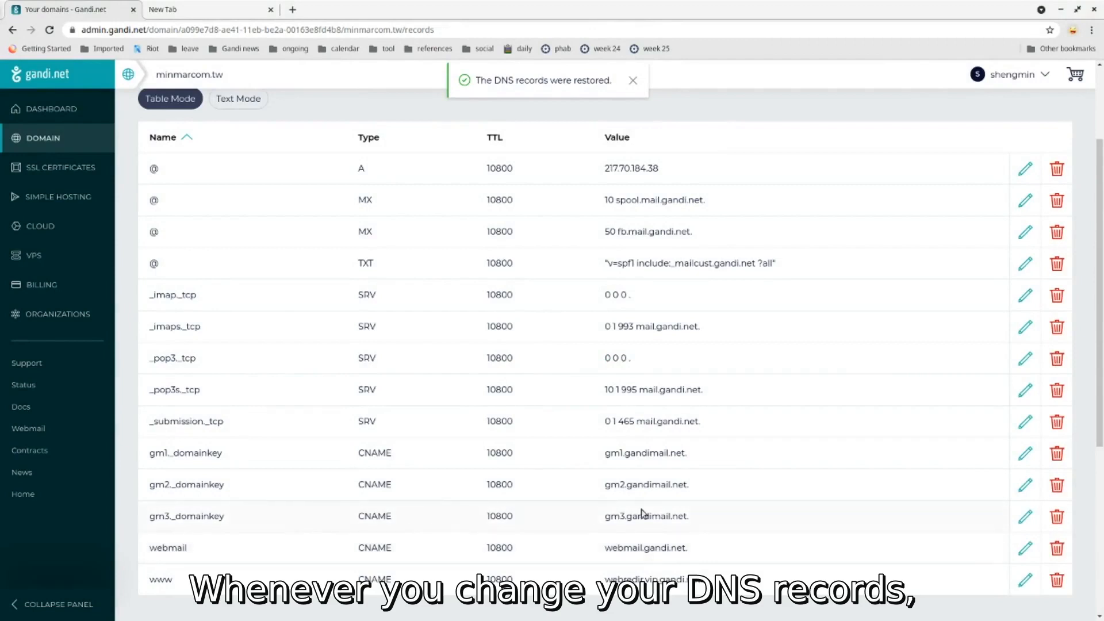
mouse_move(1025, 357)
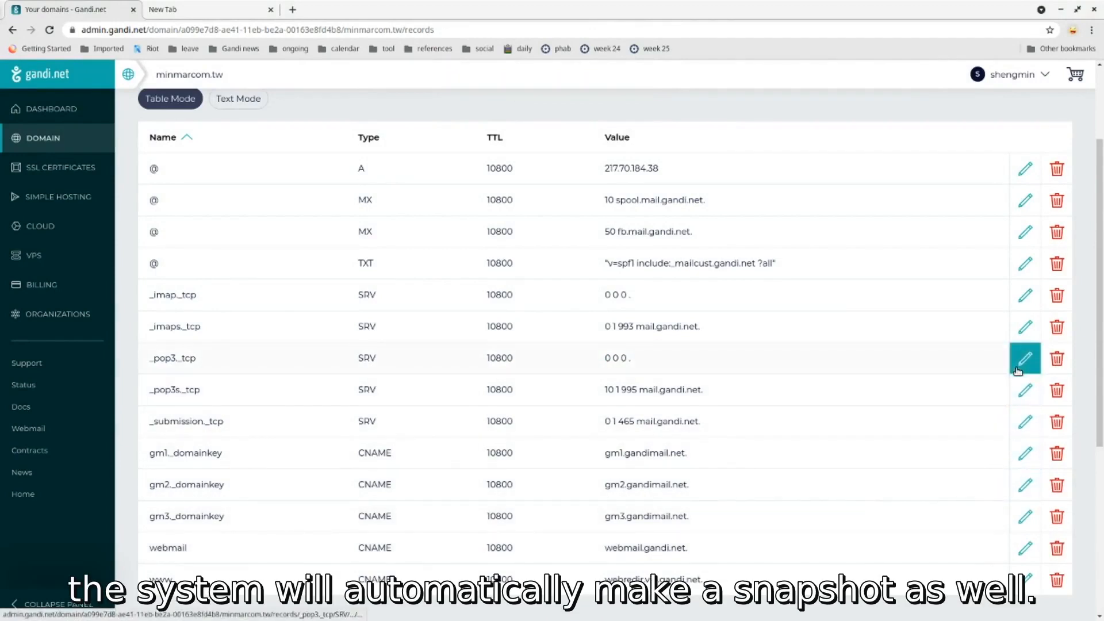
mouse_move(1025, 357)
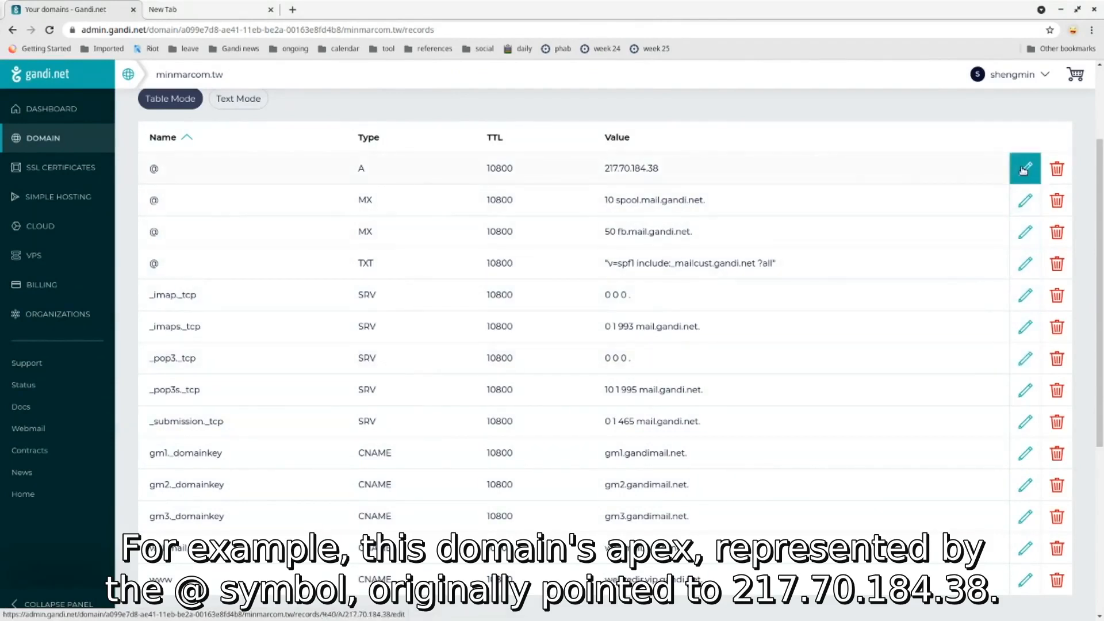
- Edit the @ A record currently pointing to 217.70.184.38
double_click(632, 168)
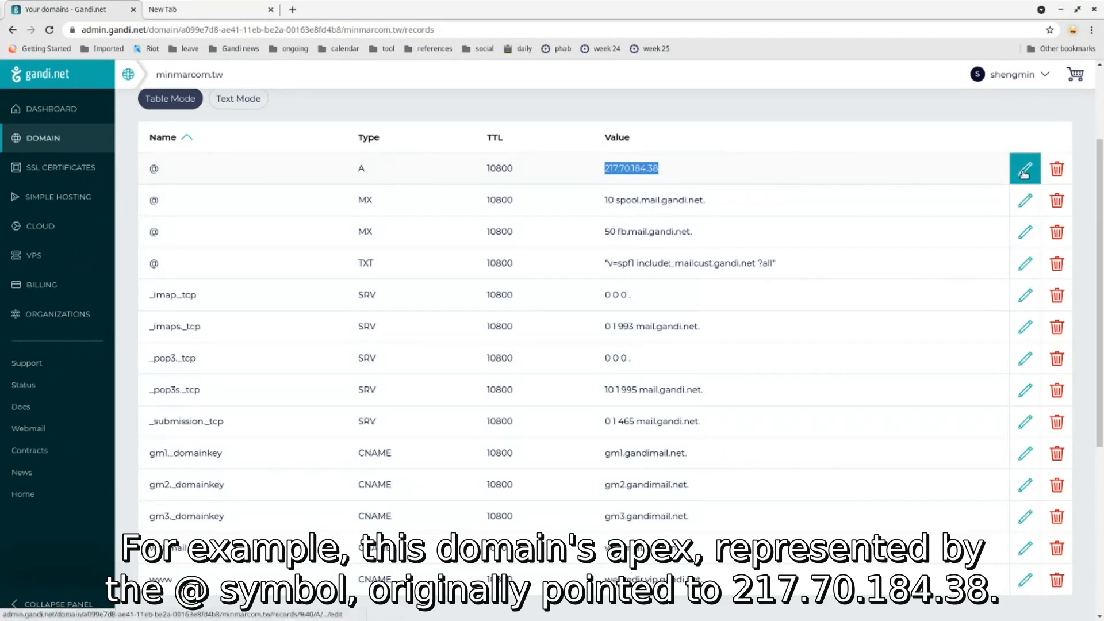
click(1024, 168)
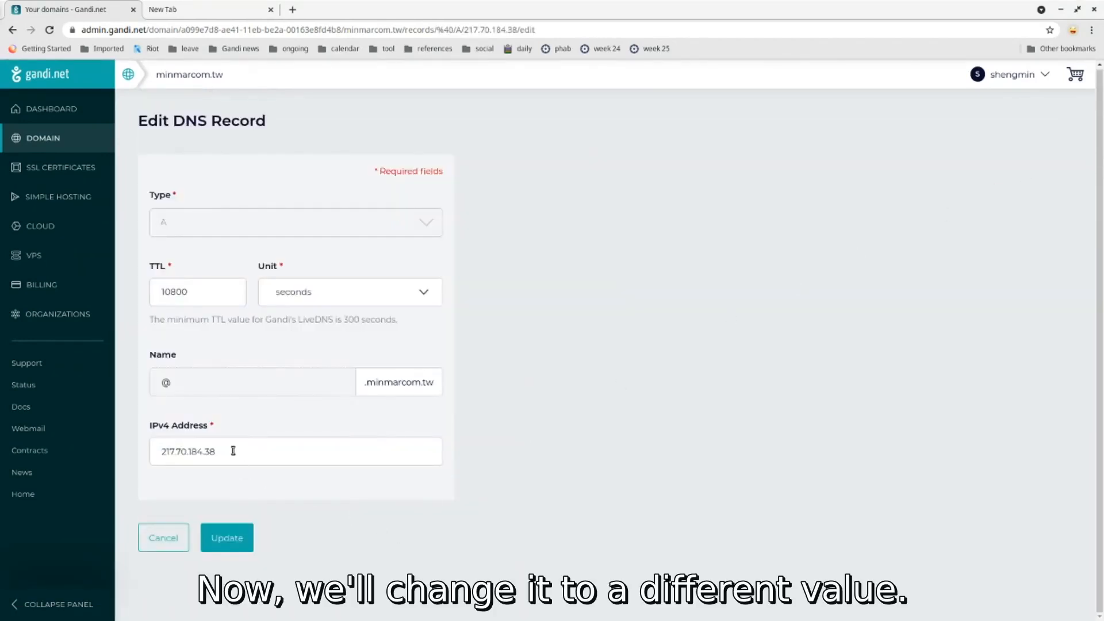
- Set the apex A record's IPv4 address to 5.6.7.9 and update it
text(5)
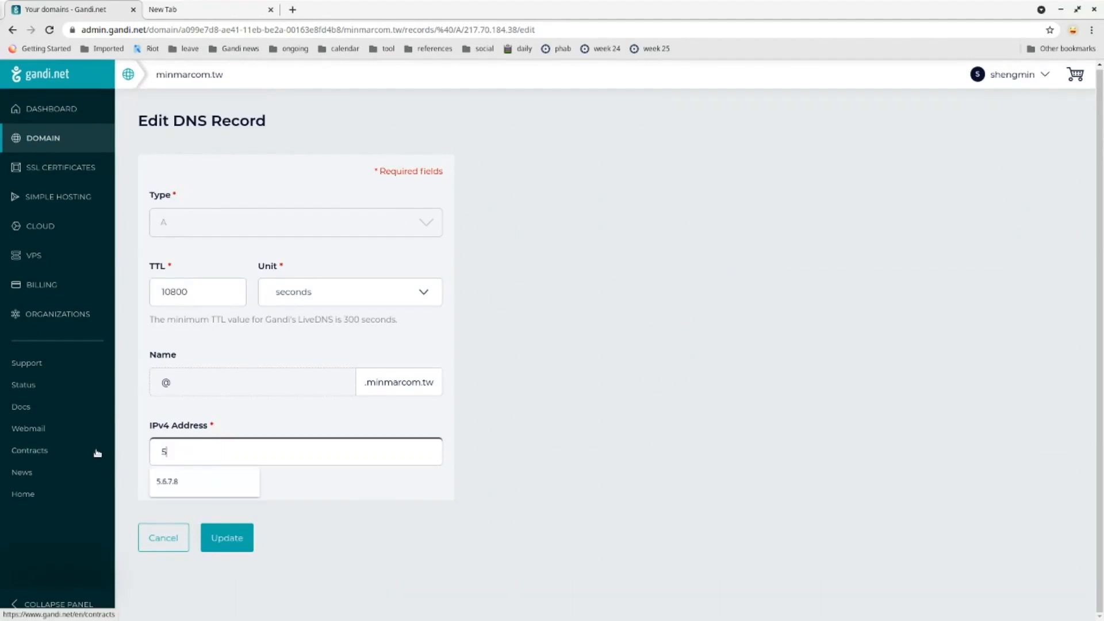
text(.6.7.9)
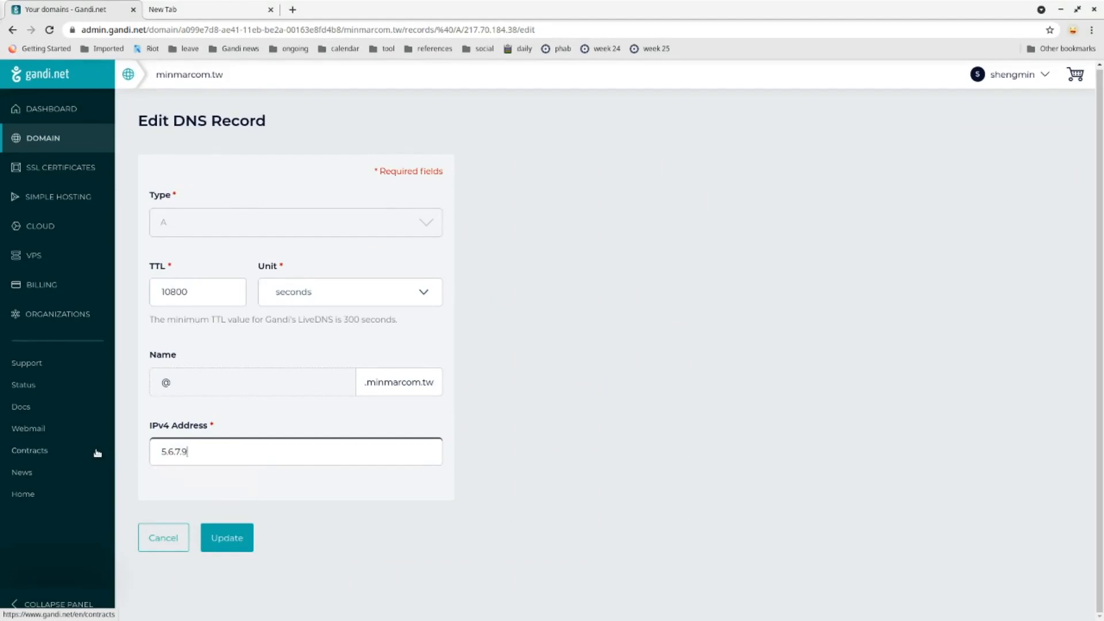
click(226, 537)
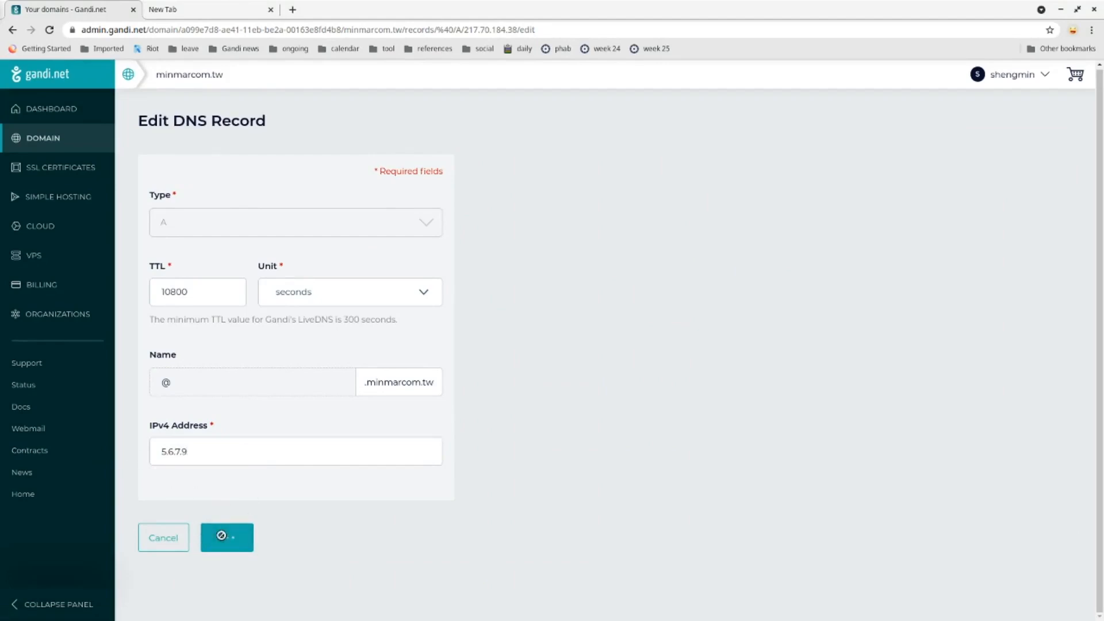
click(227, 537)
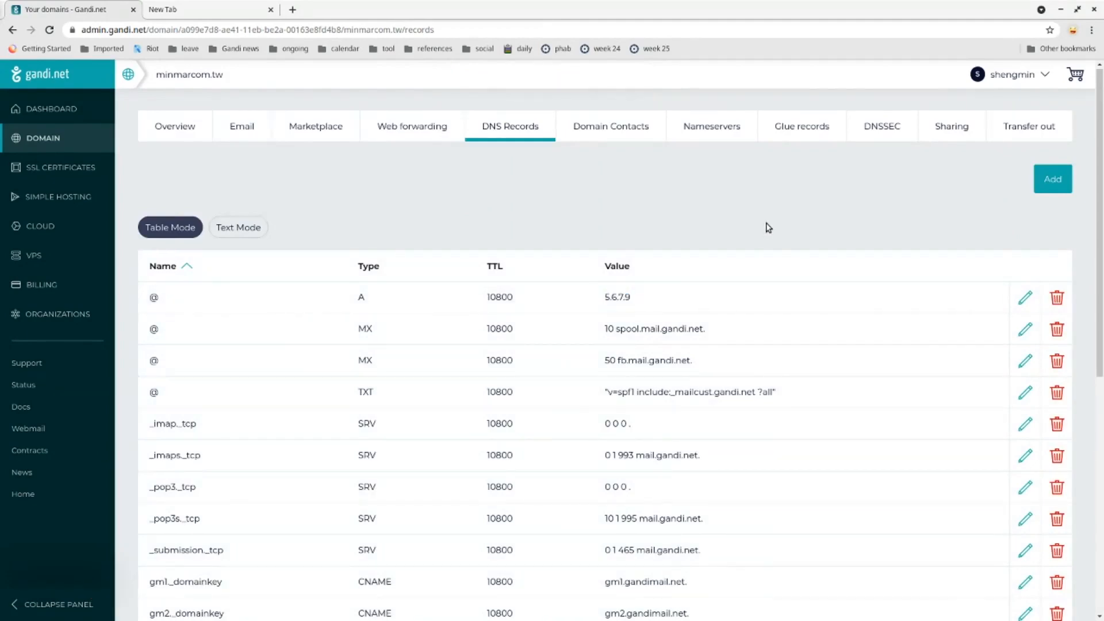
- Select automatic snapshot 2021-06-17 #6 holding 217.70.184.38 and confirm restoring it
scroll(down, 3)
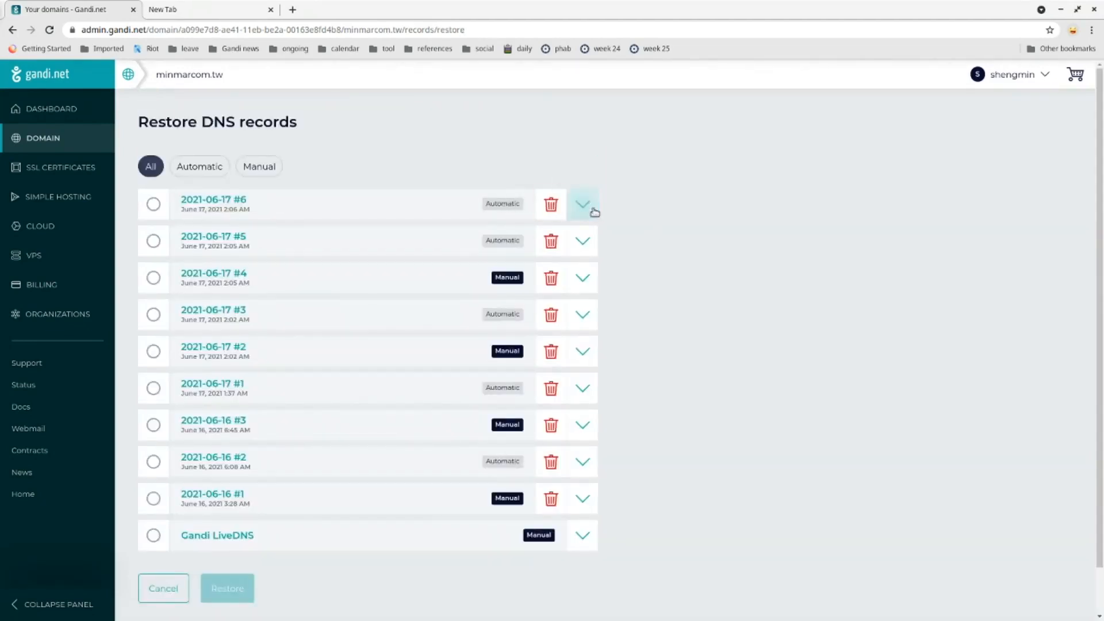
click(582, 205)
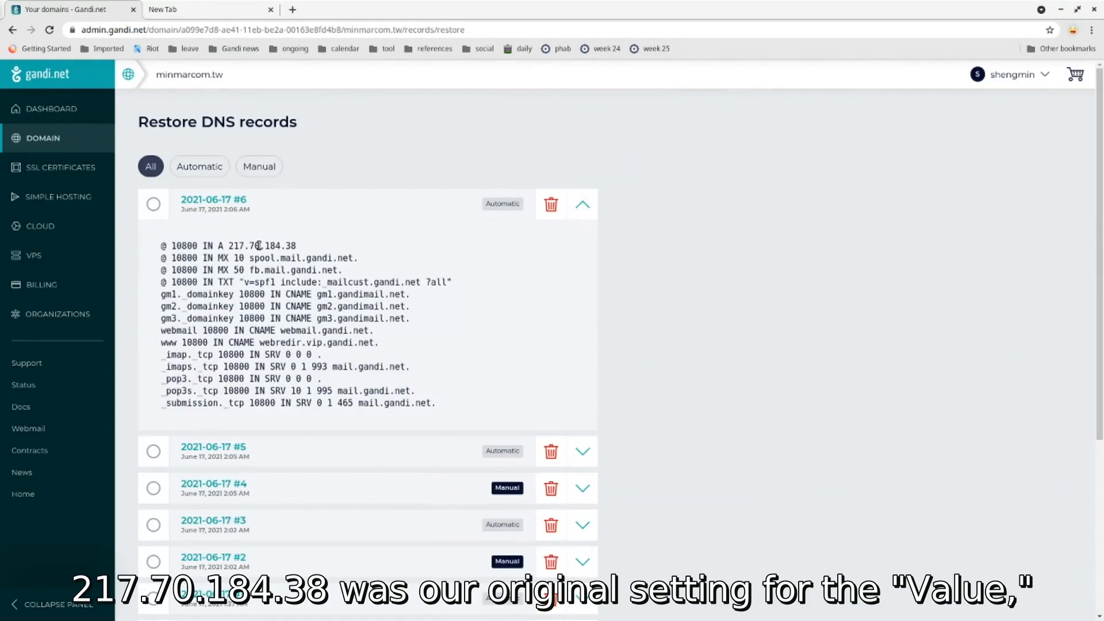
double_click(261, 245)
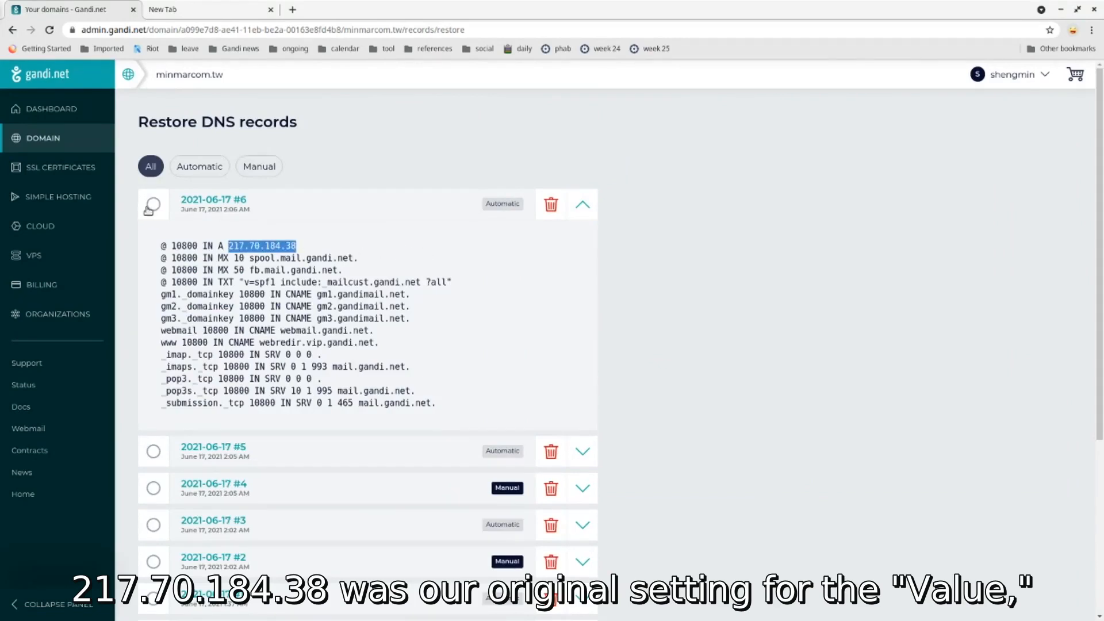
click(153, 205)
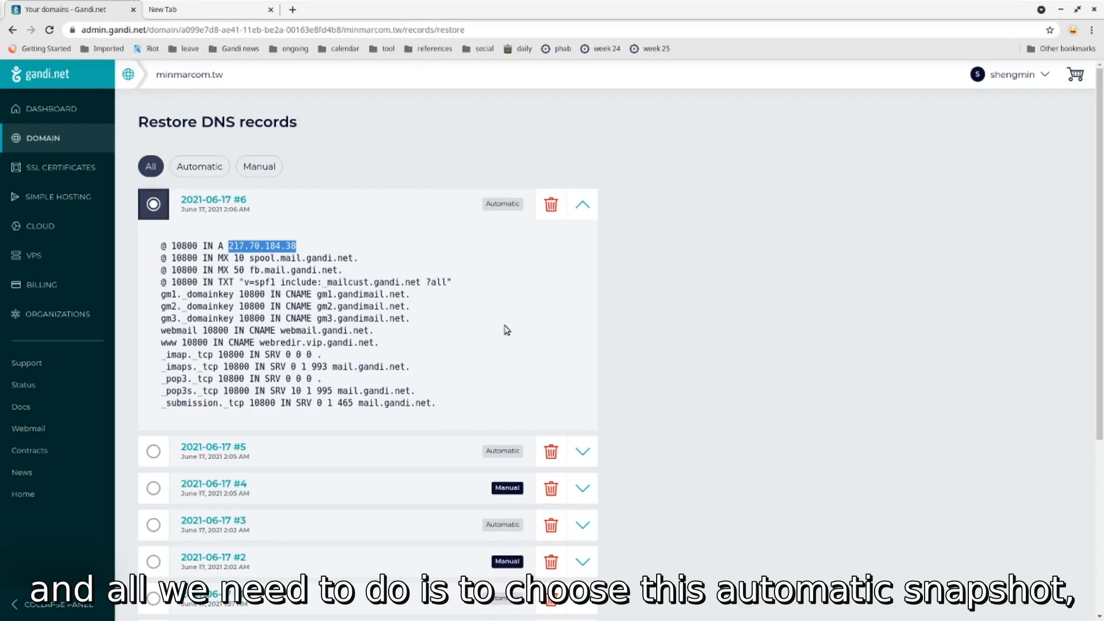
scroll(down, 3)
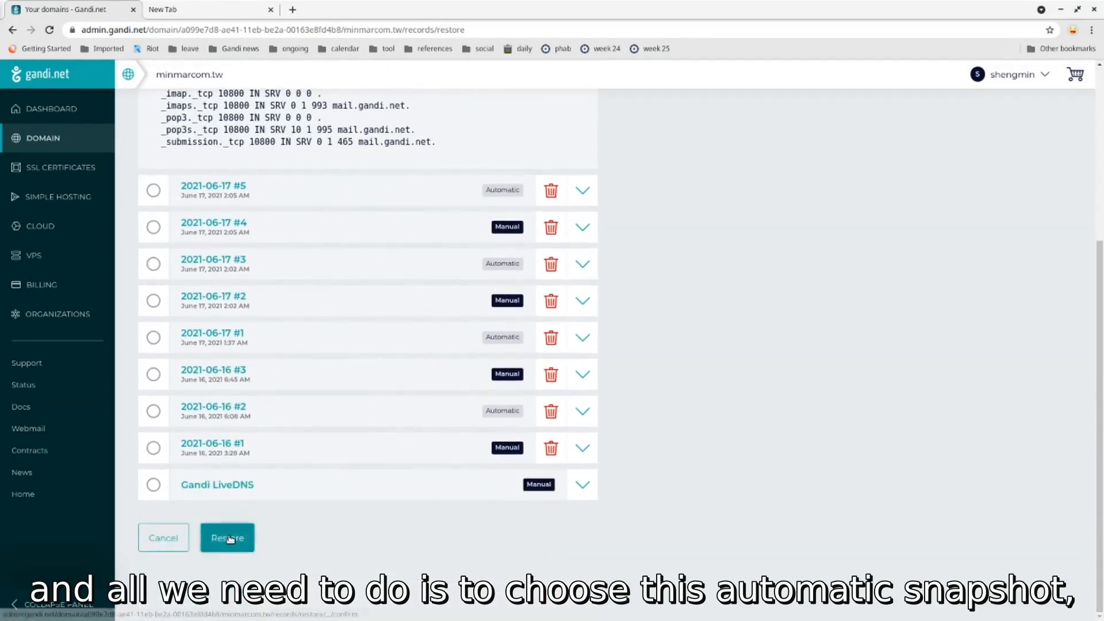
click(227, 538)
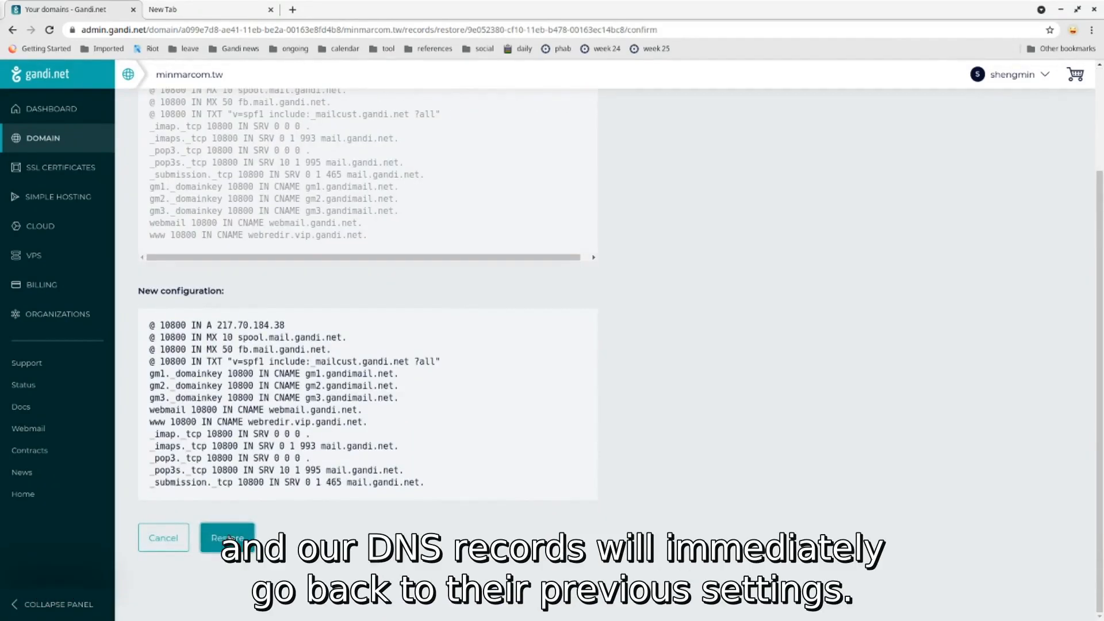
click(227, 537)
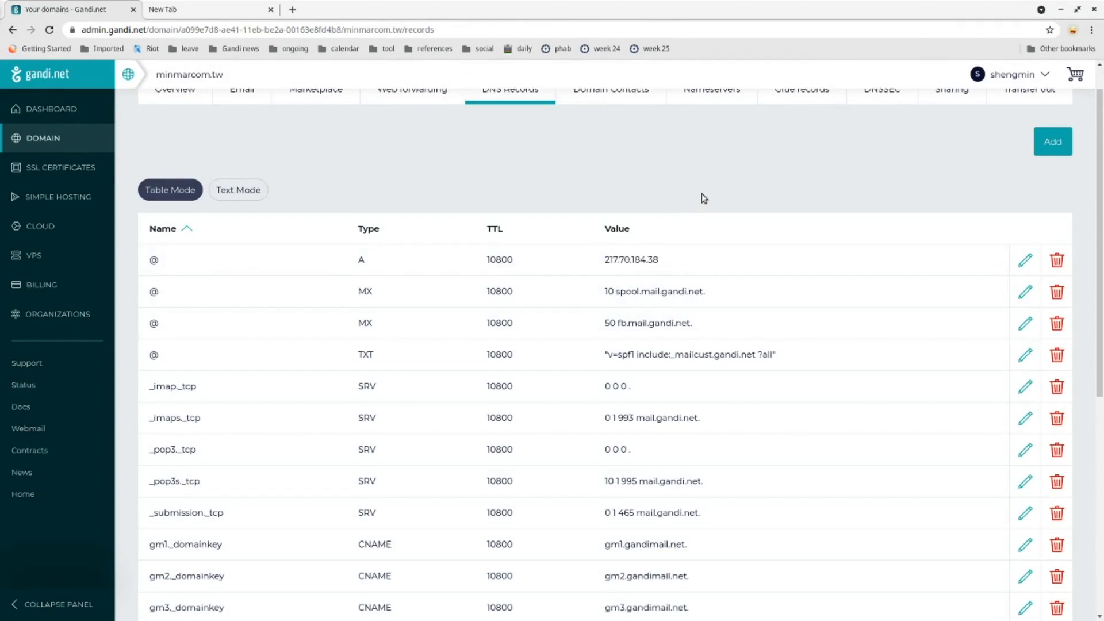
- Reopen the saved snapshot list and expand the latest snapshots to review their records
scroll(down, 3)
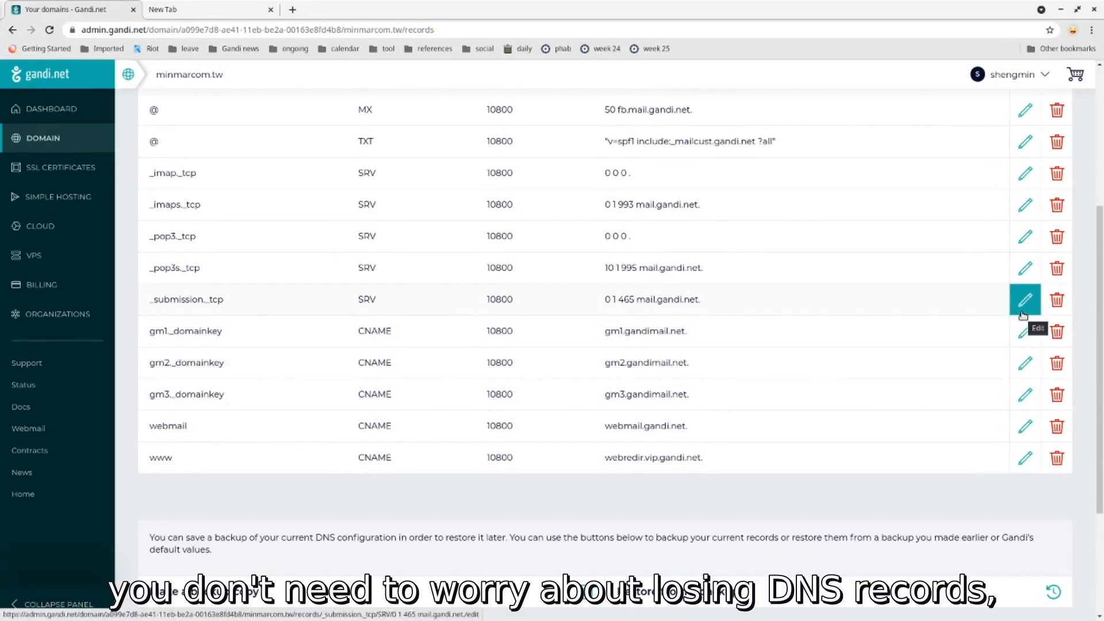
scroll(down, 3)
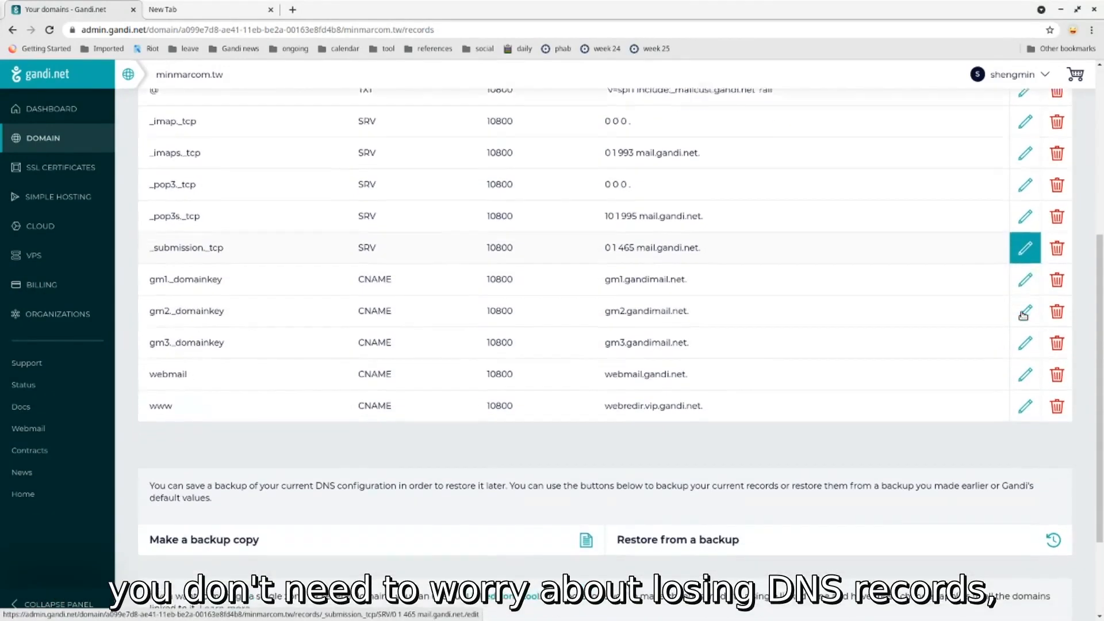
click(676, 539)
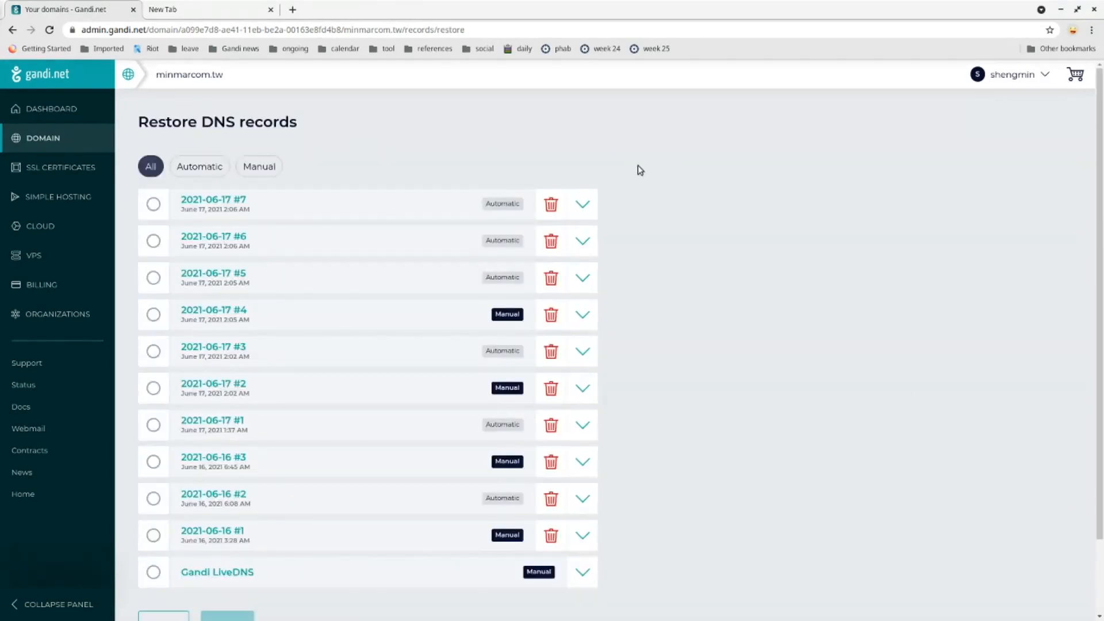
click(582, 205)
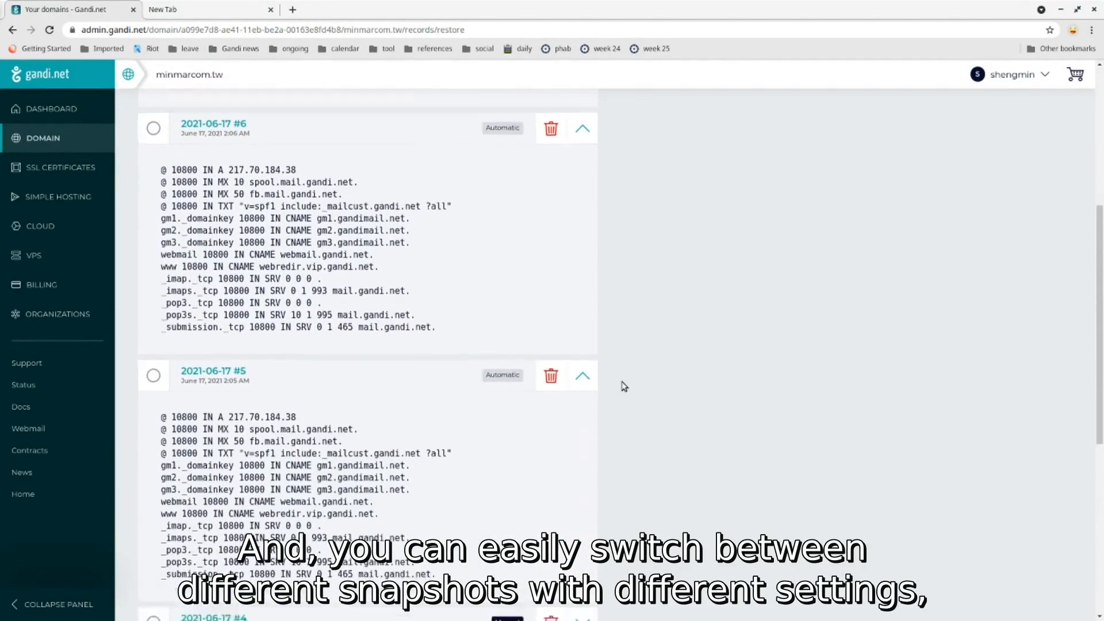
scroll(down, 3)
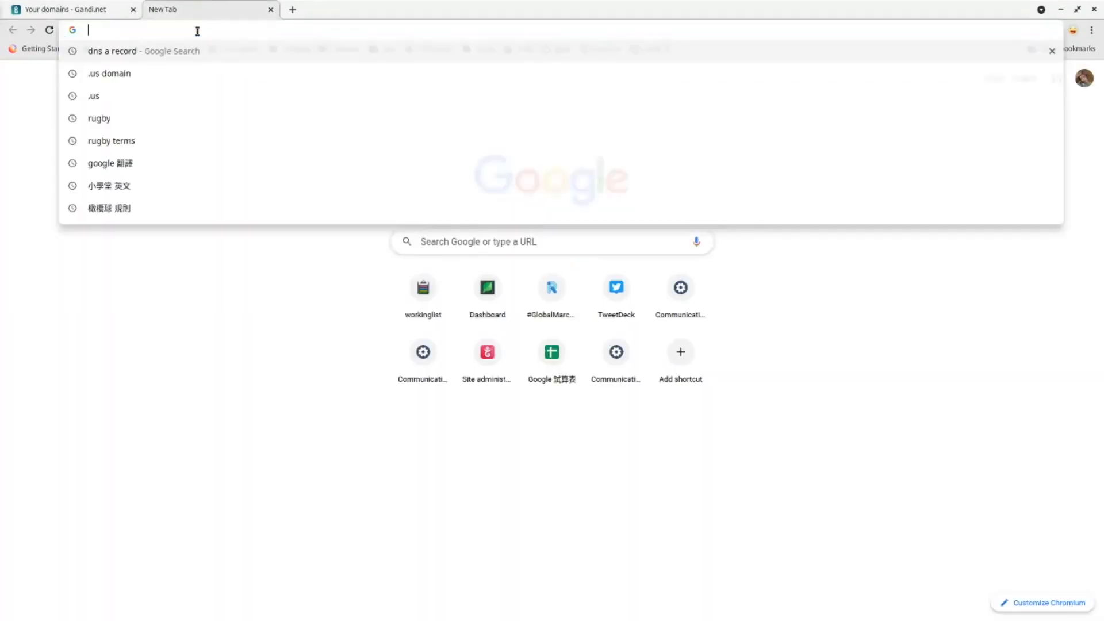
- Head to gandi.net from a new browser tab's address bar
text(gandi.net)
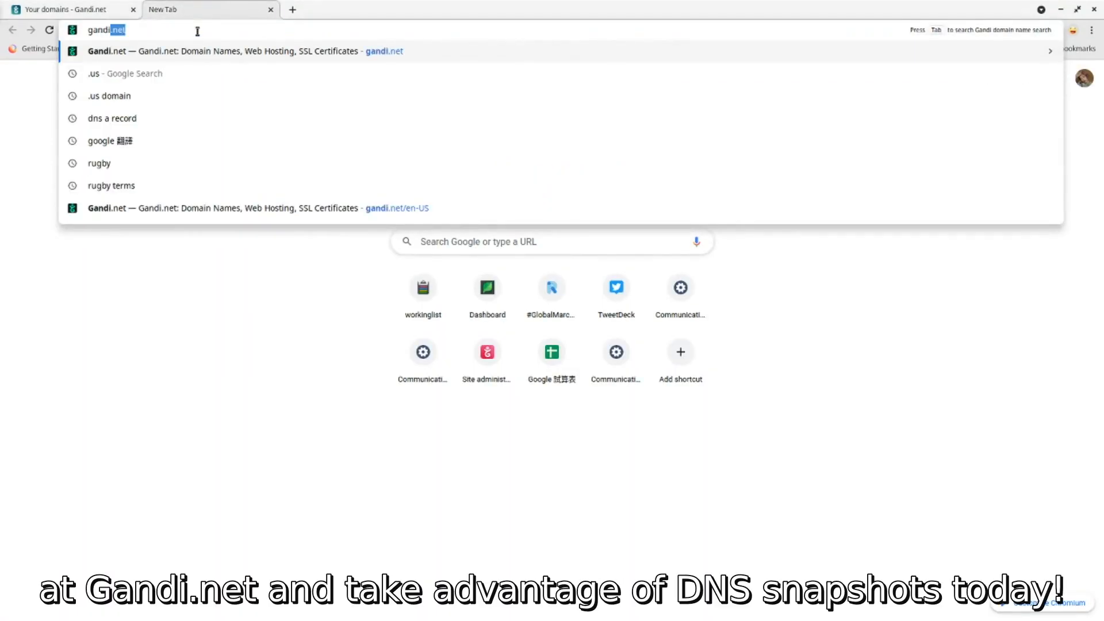